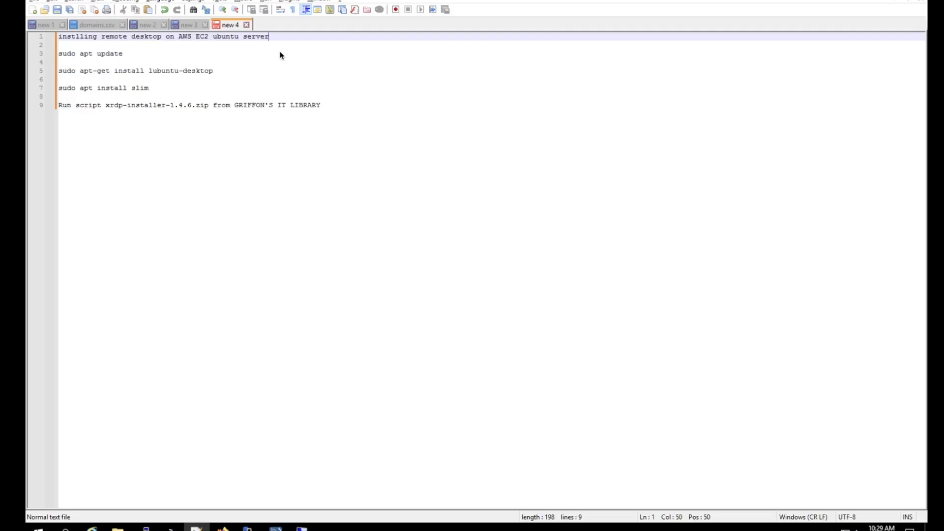
mouse_move(252, 49)
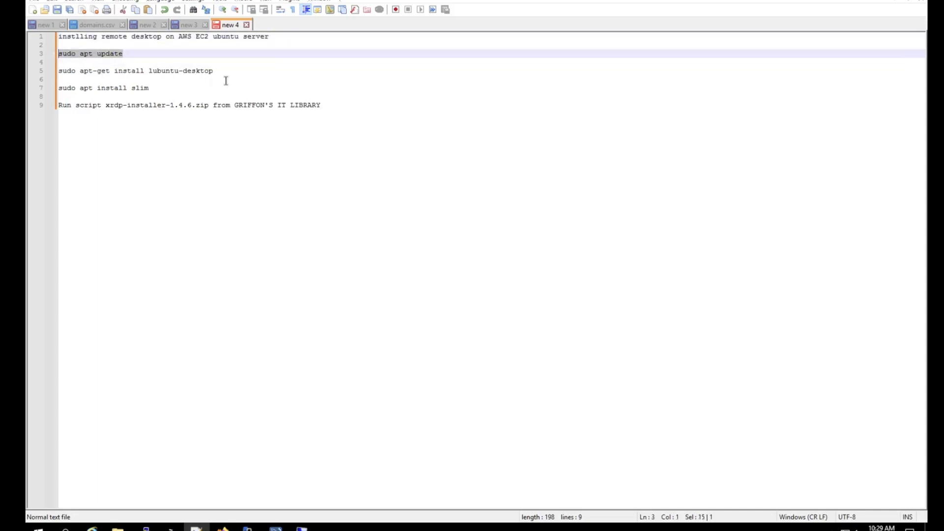
Step: Select the sudo apt update line and the installer-script line in the setup notes
triple_click(135, 71)
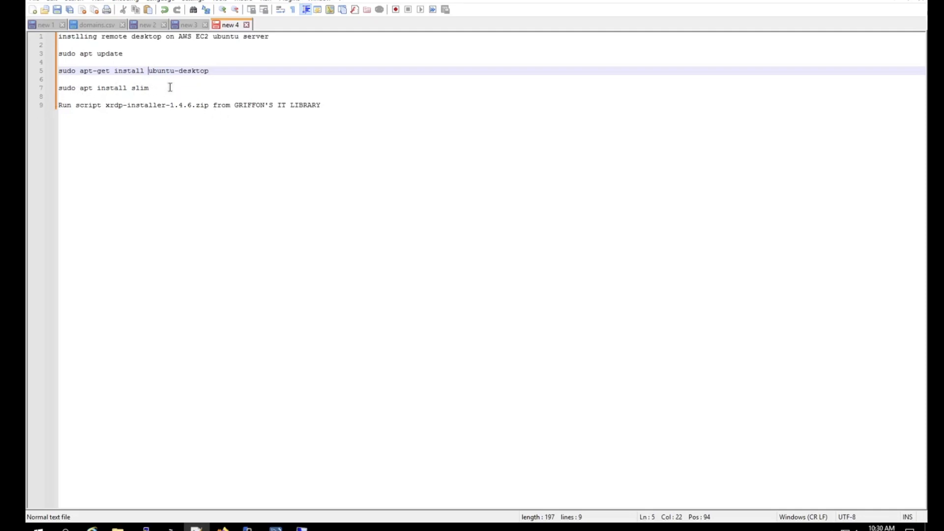
mouse_move(136, 87)
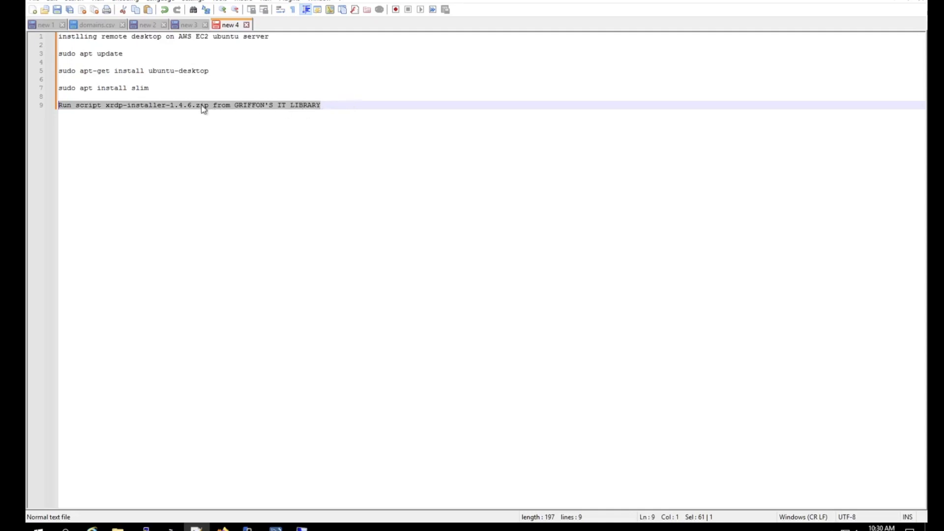
double_click(146, 105)
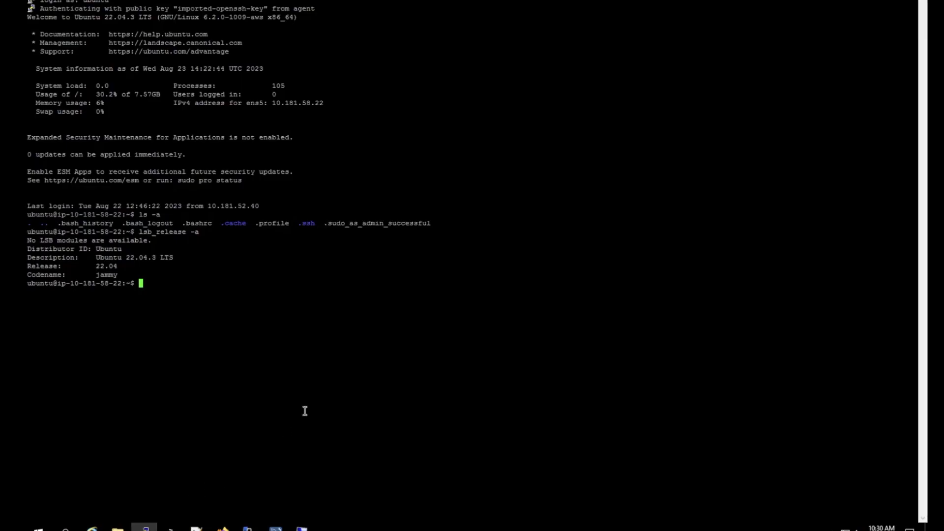
mouse_move(404, 319)
type("sudo apt update")
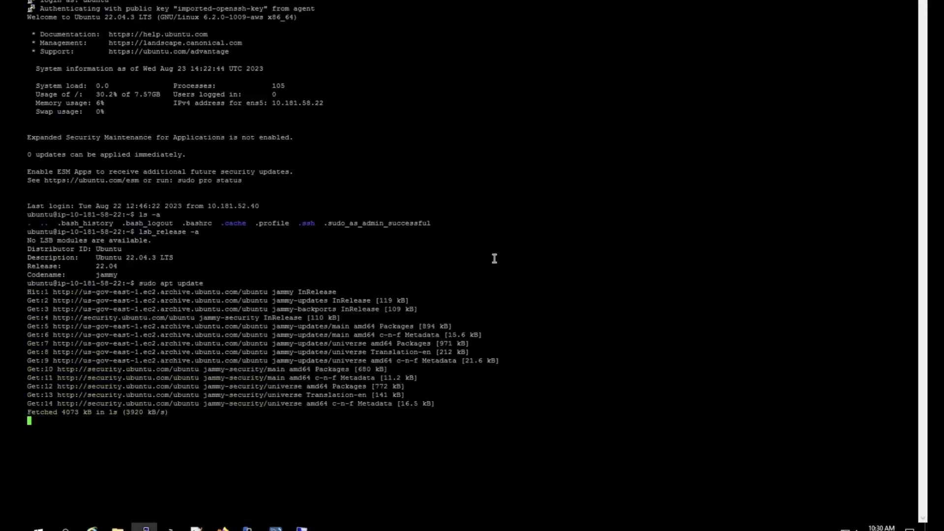
mouse_move(546, 234)
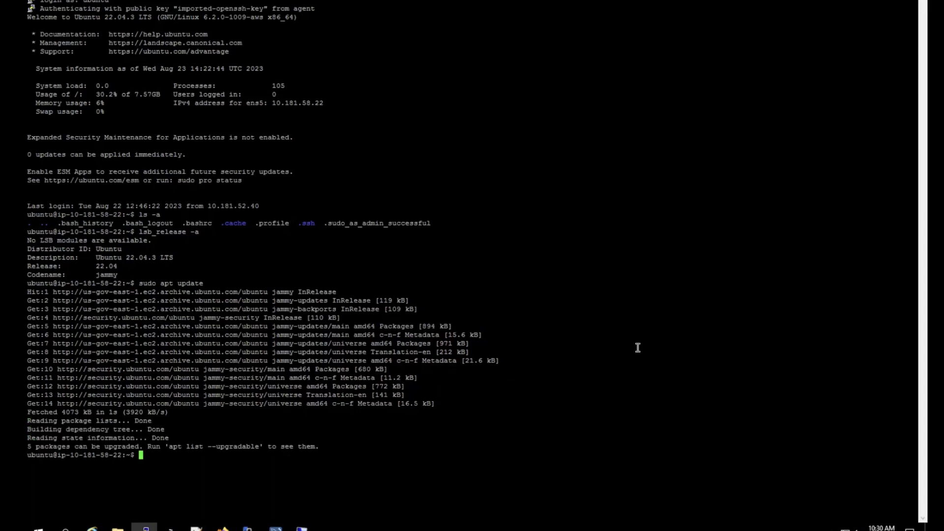
Step: Run sudo apt update and upgrade, then sudo reboot to restart the server
type("sudo apt update")
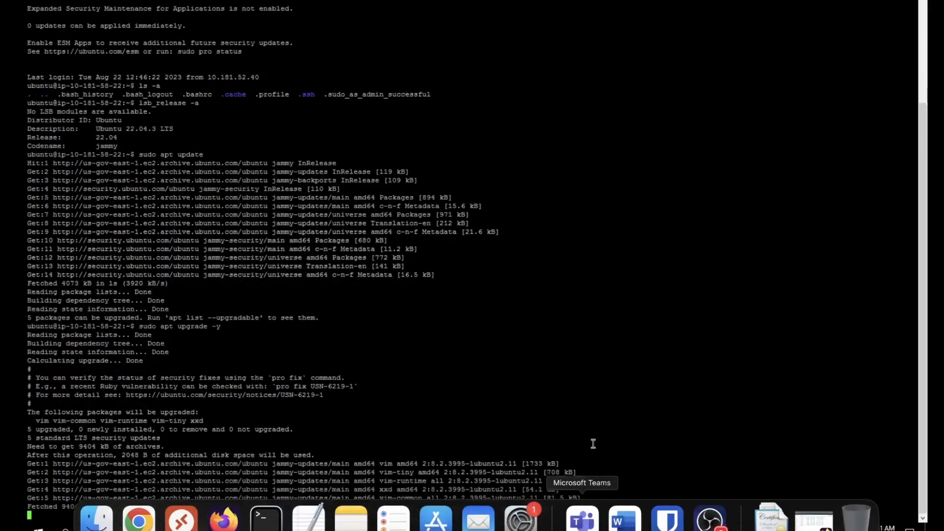
scroll("down", 3)
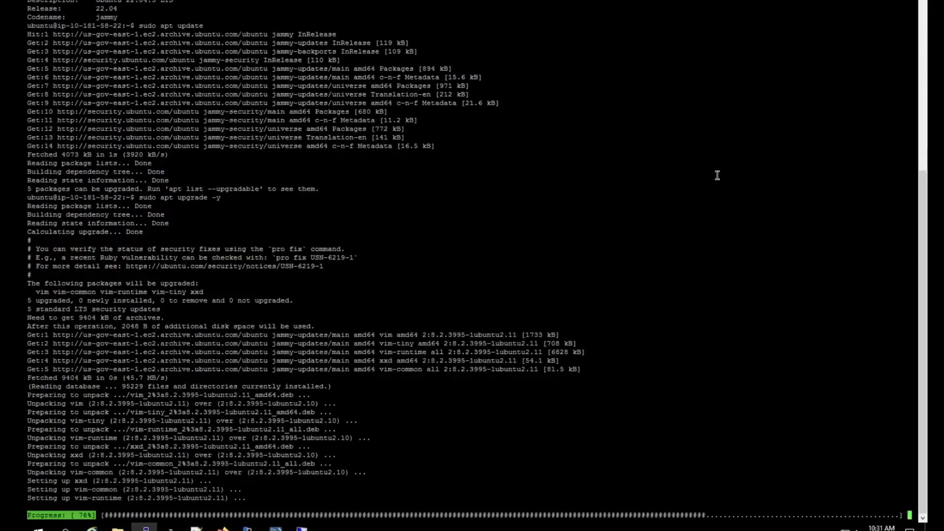
type("reboot")
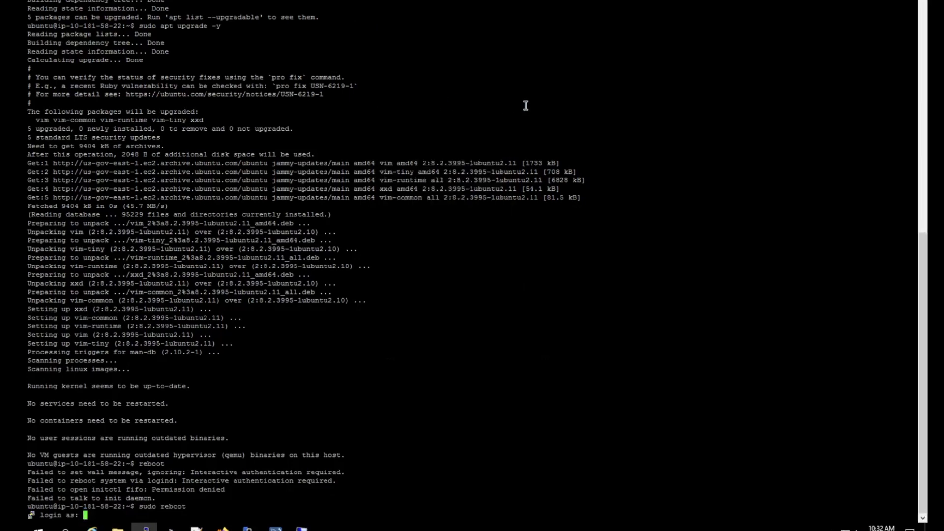
Step: Log in as ubuntu, run sudo apt-get install ubuntu-desktop and answer Y to continue
type("ubuntu")
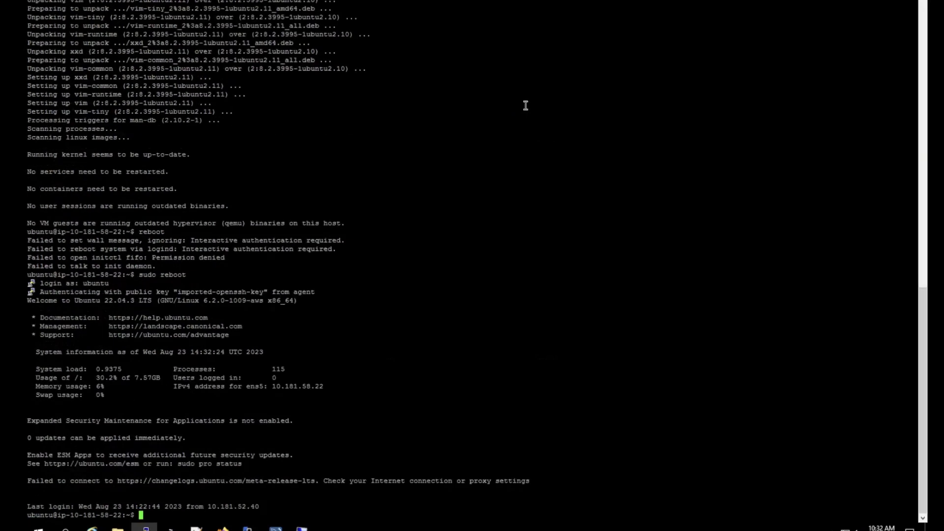
mouse_move(451, 193)
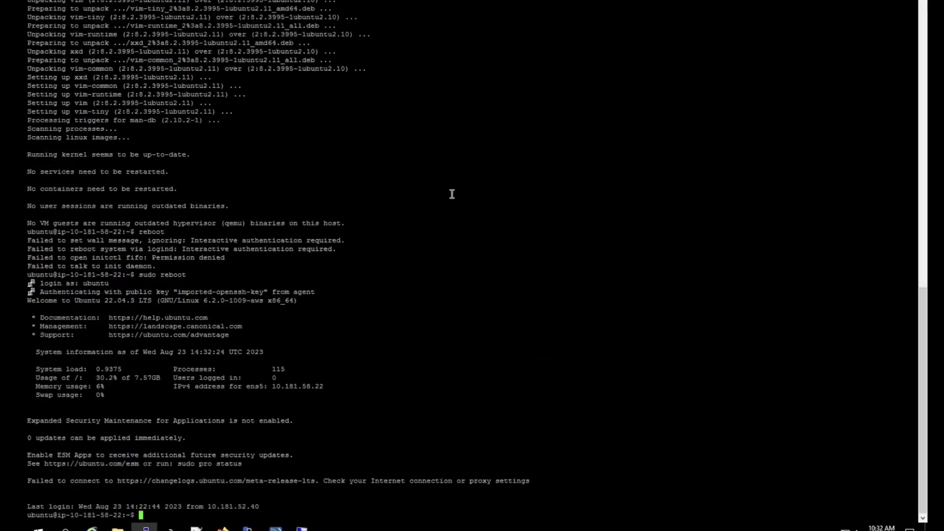
type("sudo apt-get install ubuntu-desktop")
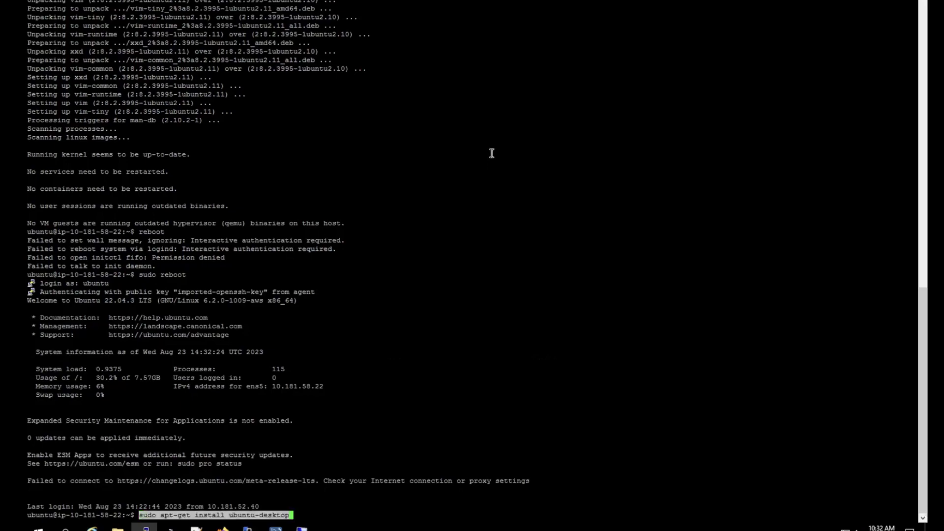
key("Return")
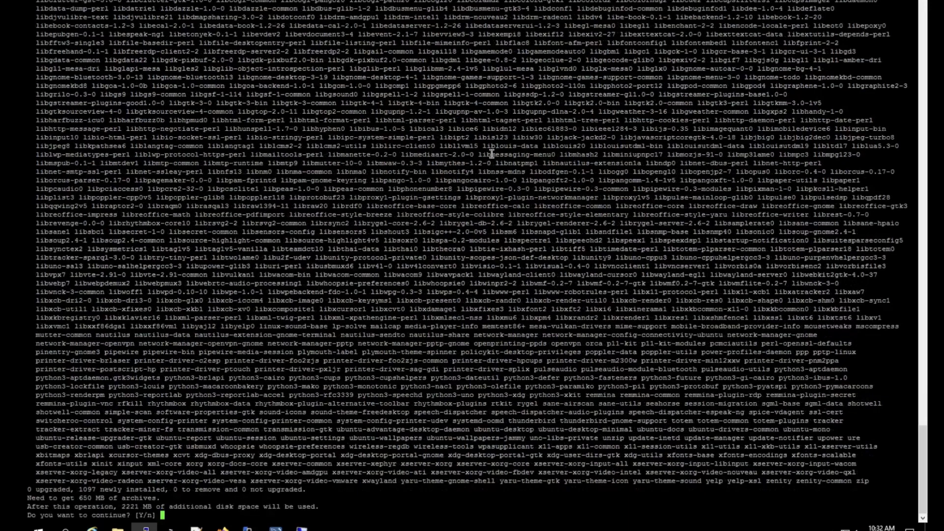
type("Y")
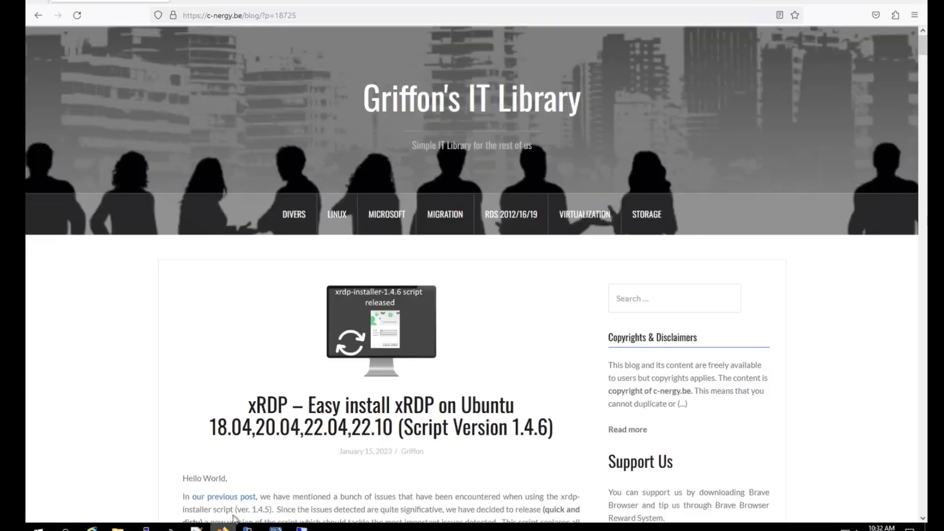
Step: Download xrdp-installer-1.4.6.zip from Step 1 of the xRDP guide
scroll("down", 3)
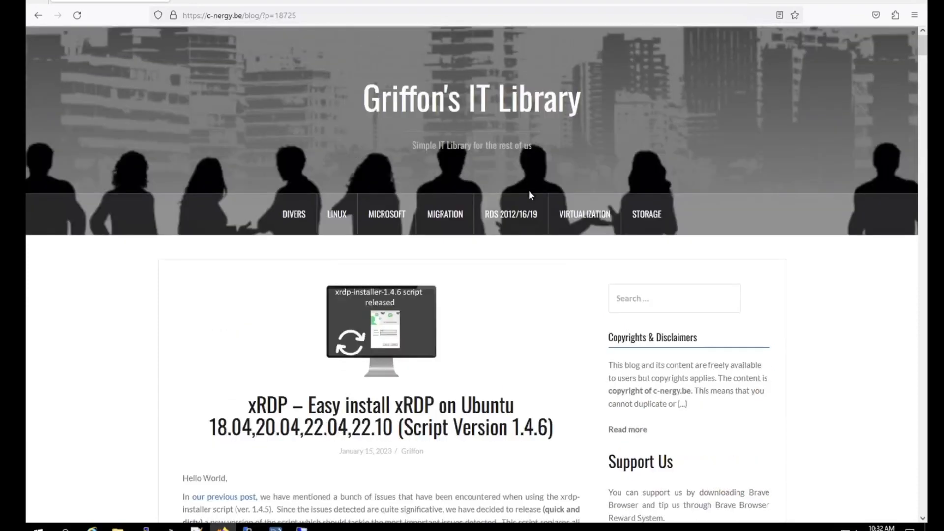
scroll("down", 3)
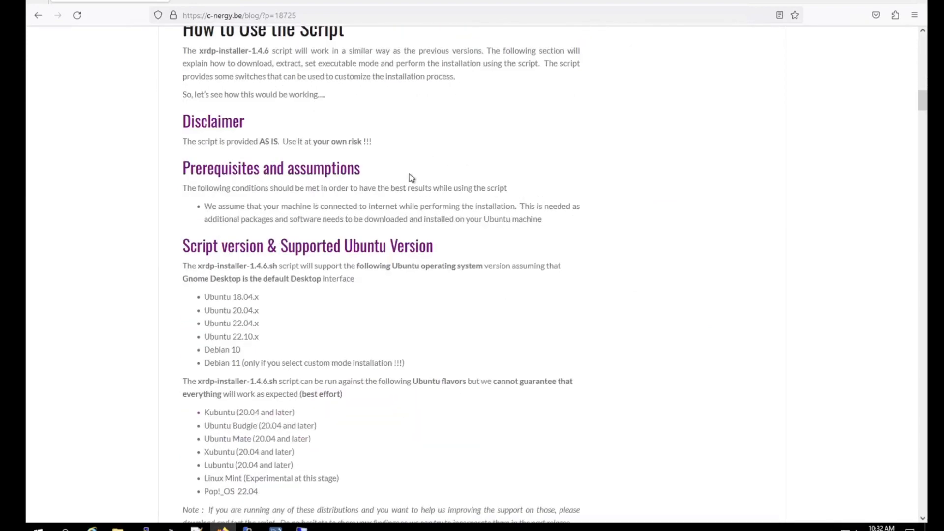
scroll("down", 3)
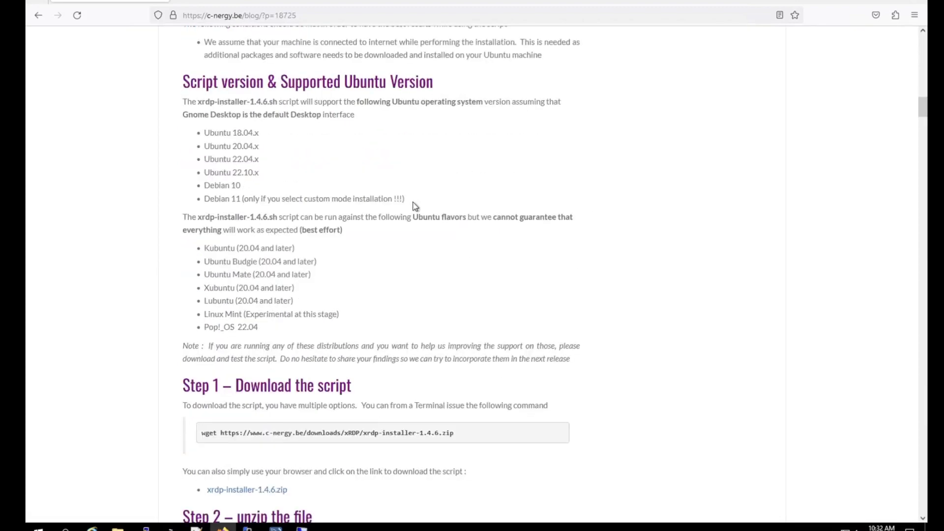
scroll("down", 3)
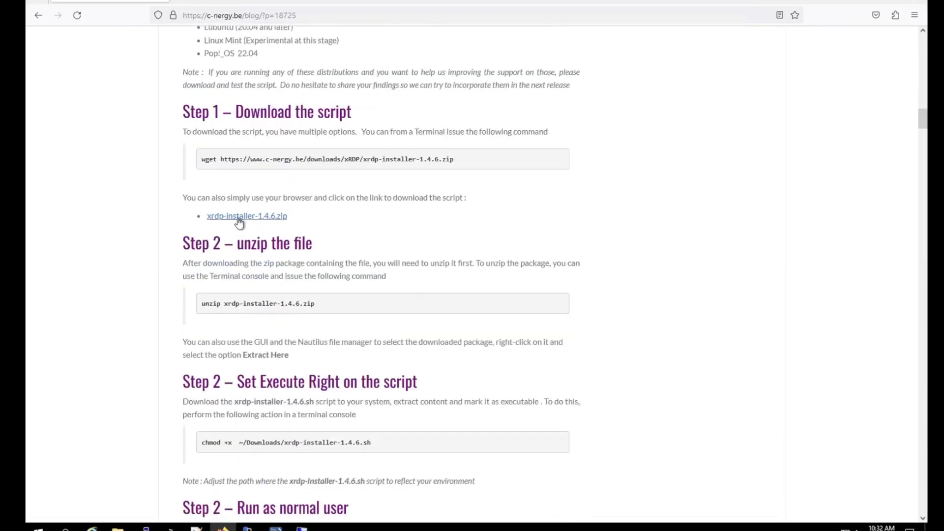
left_click(246, 215)
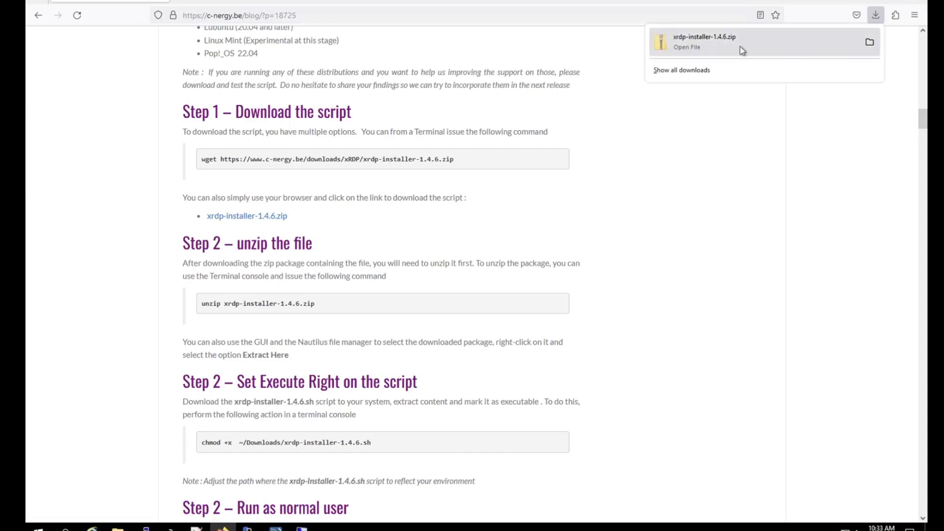
Step: Extract the downloaded xrdp-installer-1.4.6.zip in its folder
left_click(688, 48)
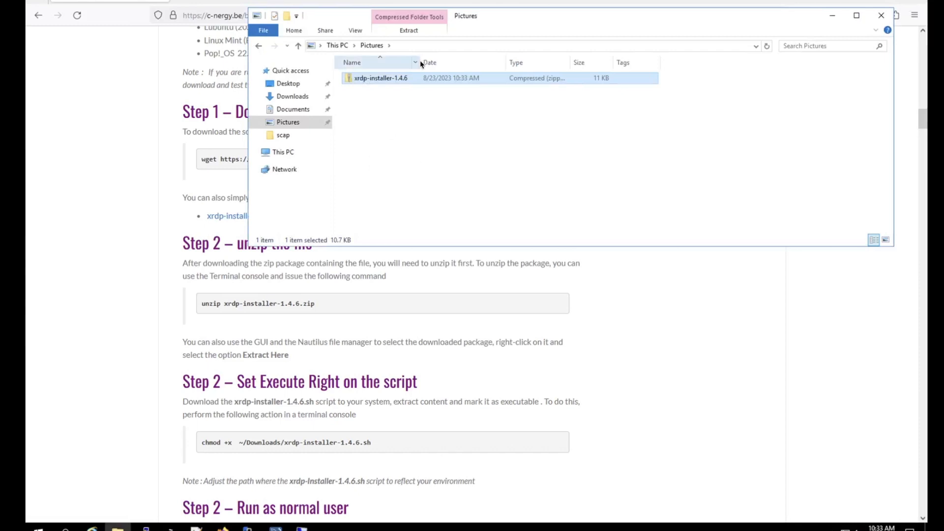
right_click(379, 77)
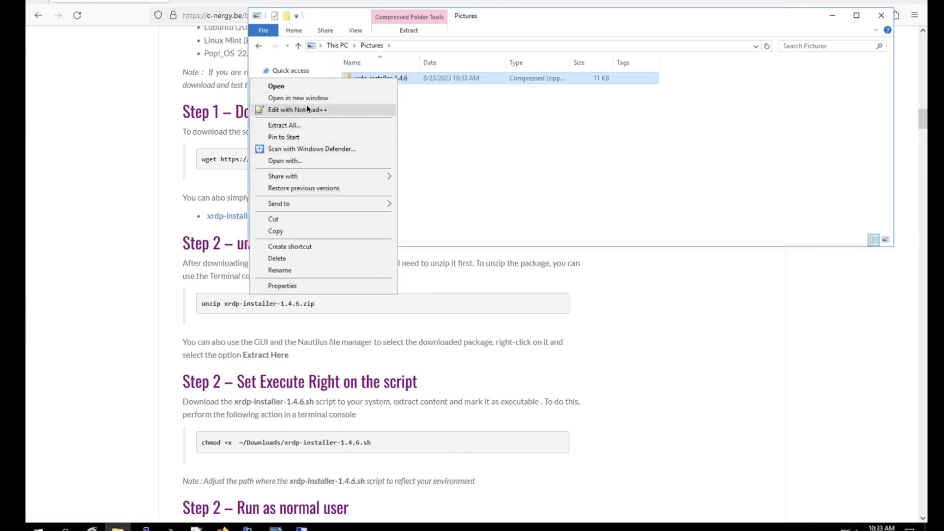
left_click(284, 125)
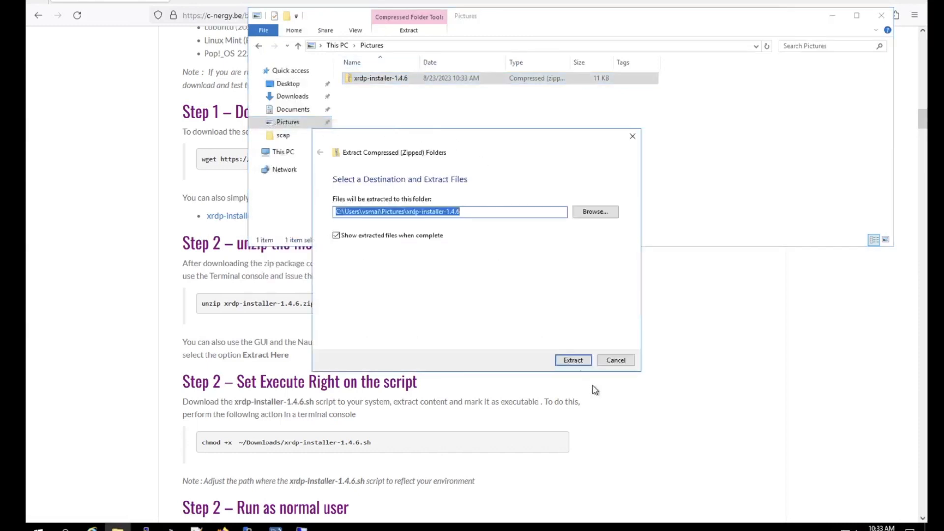
Step: Open the extracted xrdp-installer-1.4.6.sh with Edit with Notepad++
left_click(572, 360)
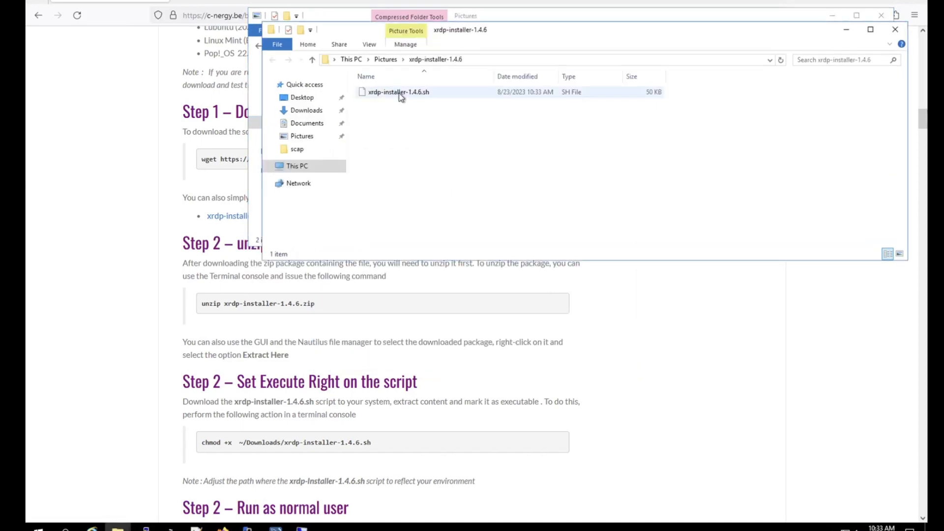
right_click(398, 91)
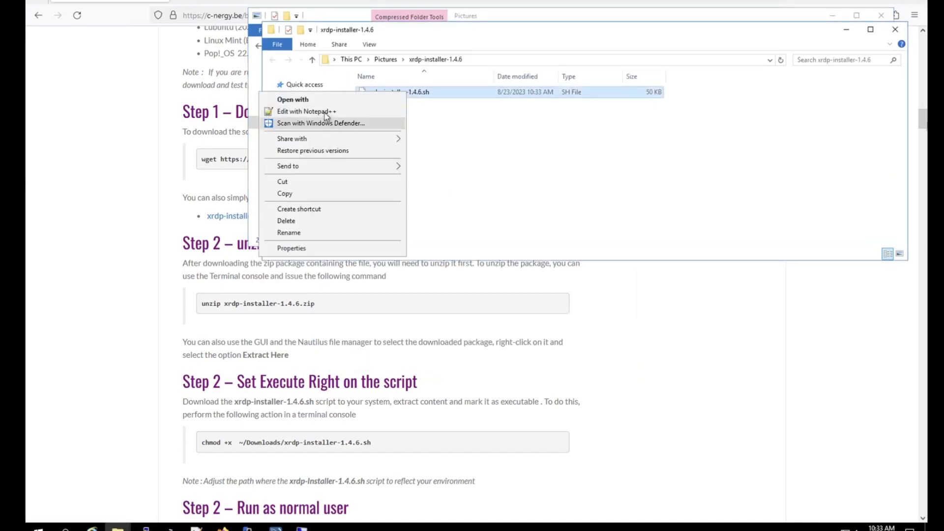
left_click(307, 111)
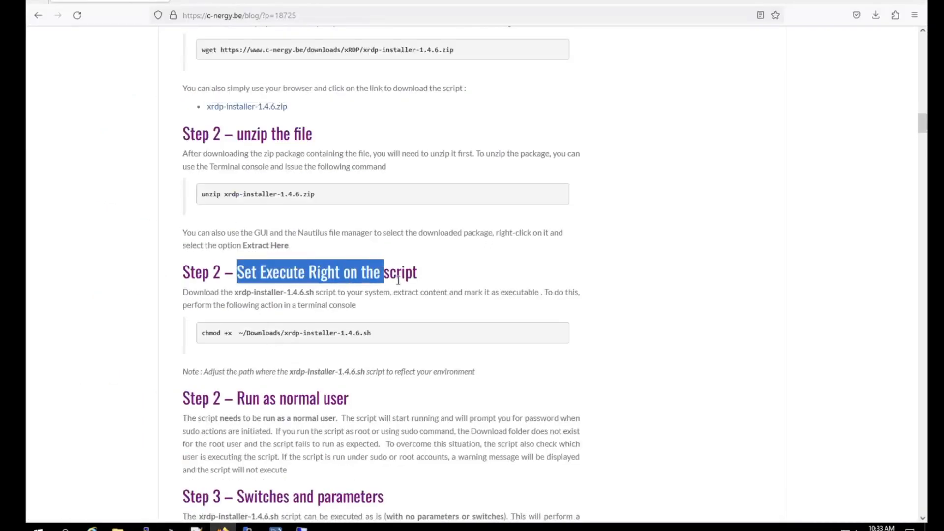
Step: Scroll the guide to Step 4's standard install command ./xrdp-installer-1.4.6.sh
left_click(232, 334)
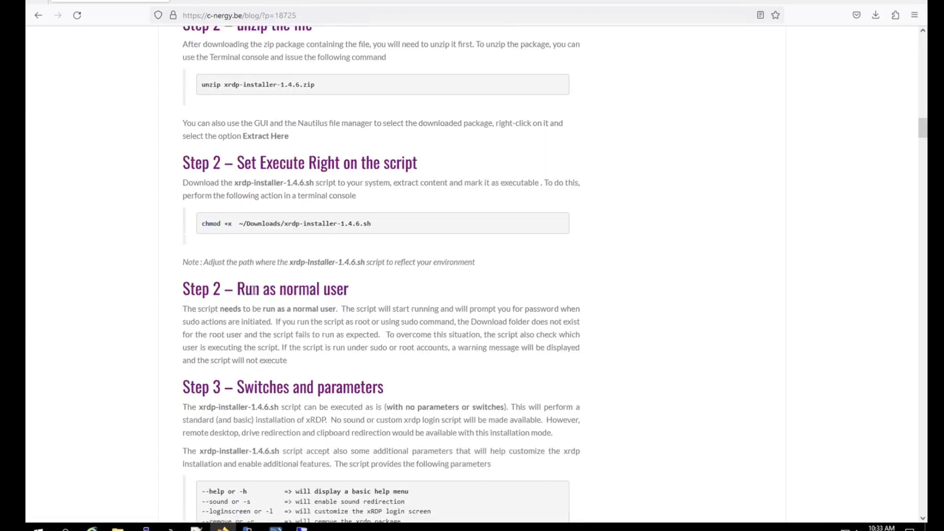
scroll("down", 3)
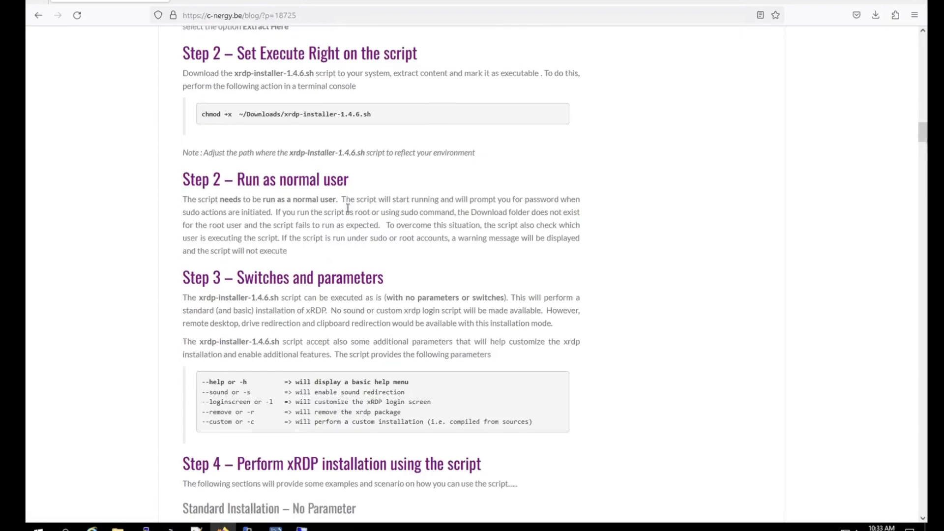
scroll("down", 3)
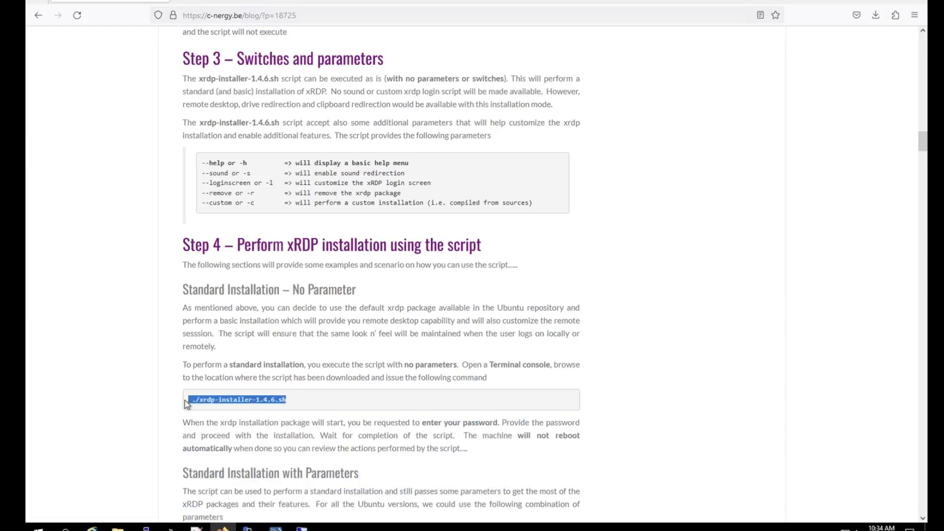
mouse_move(524, 304)
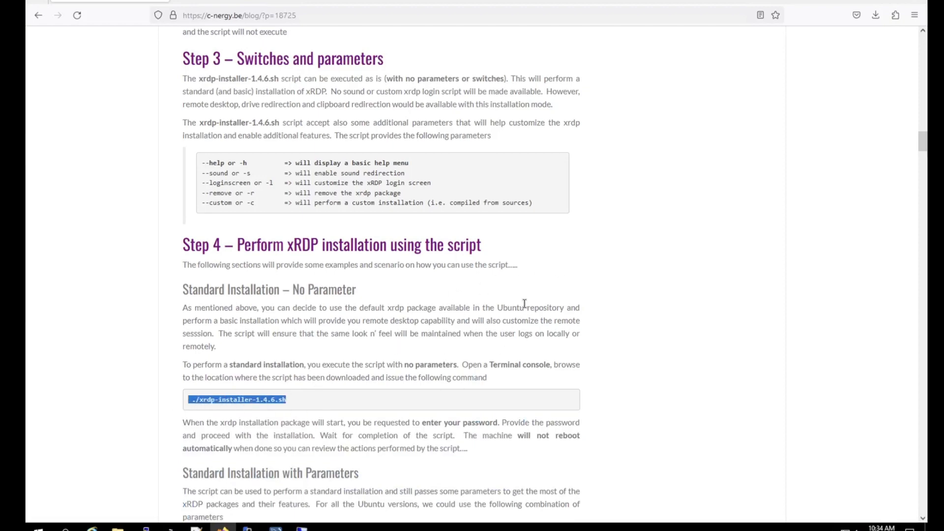
scroll("down", 3)
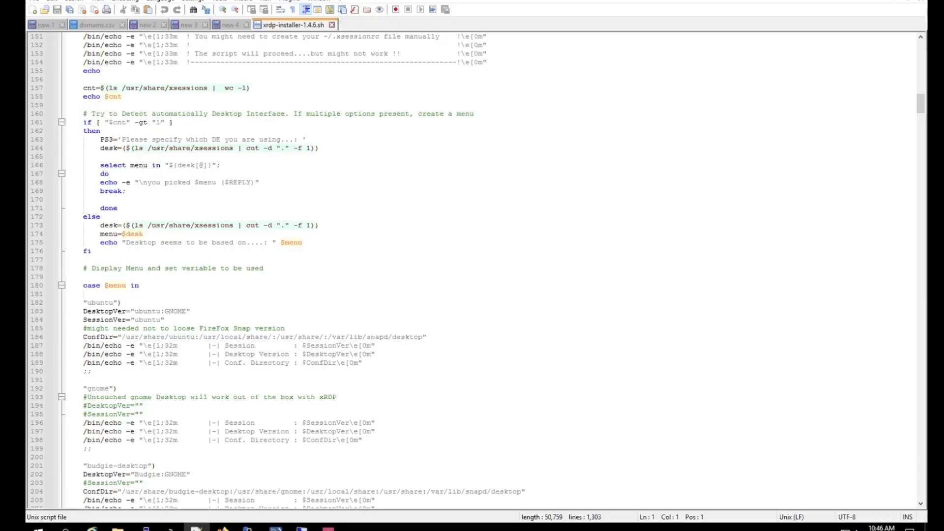
mouse_move(306, 34)
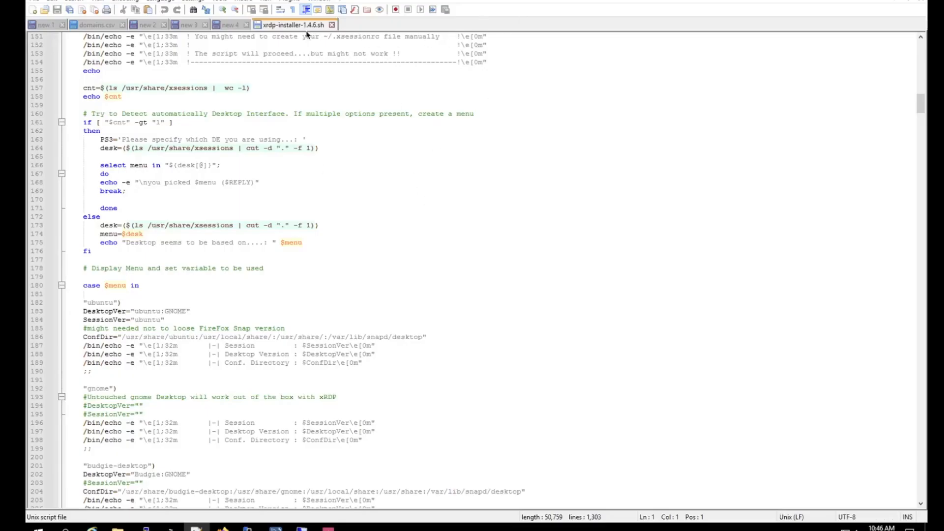
Step: Select the sudo apt install slim line in the setup notes document
left_click(230, 24)
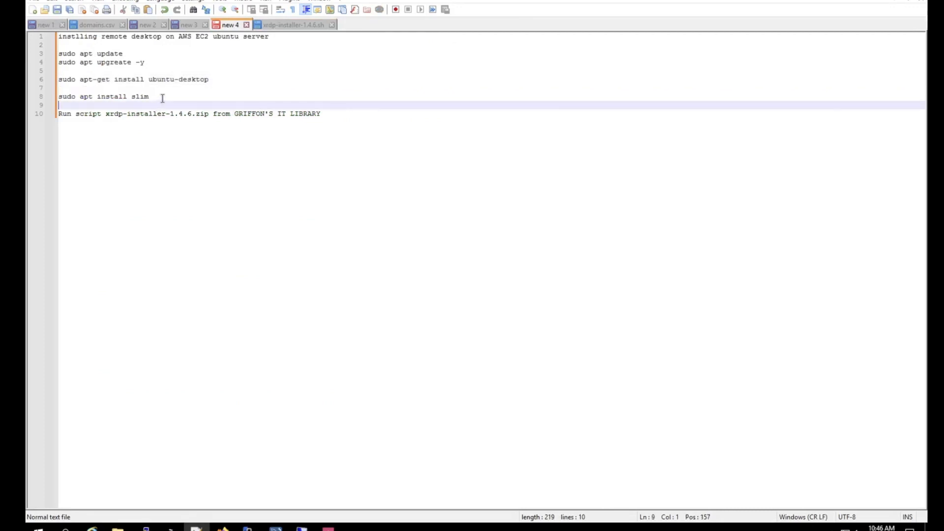
triple_click(103, 96)
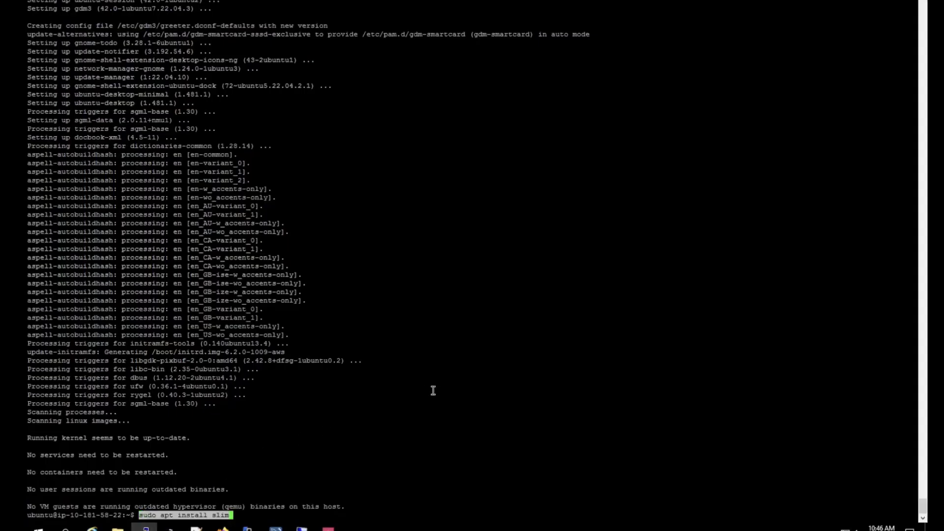
Step: Run sudo apt install slim, answer Y, and confirm slim over gdm3 as default display manager
key("Return")
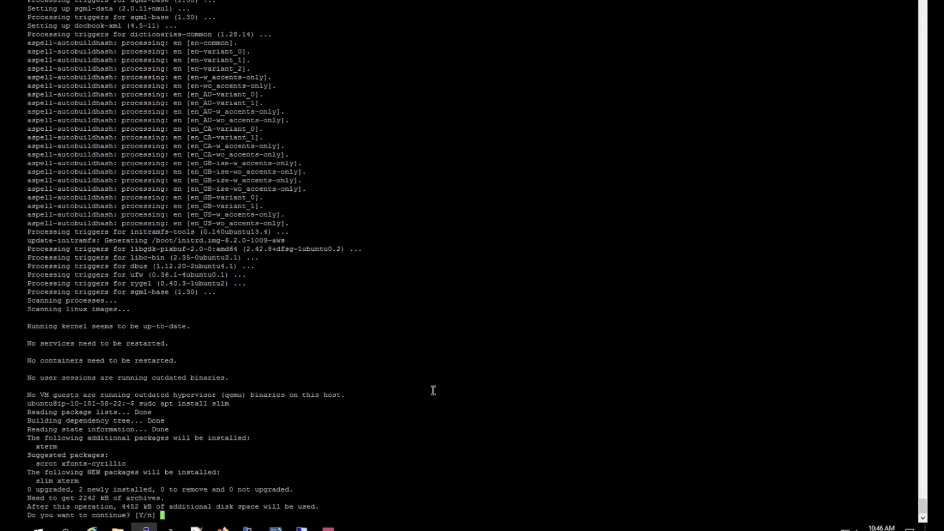
type("Y")
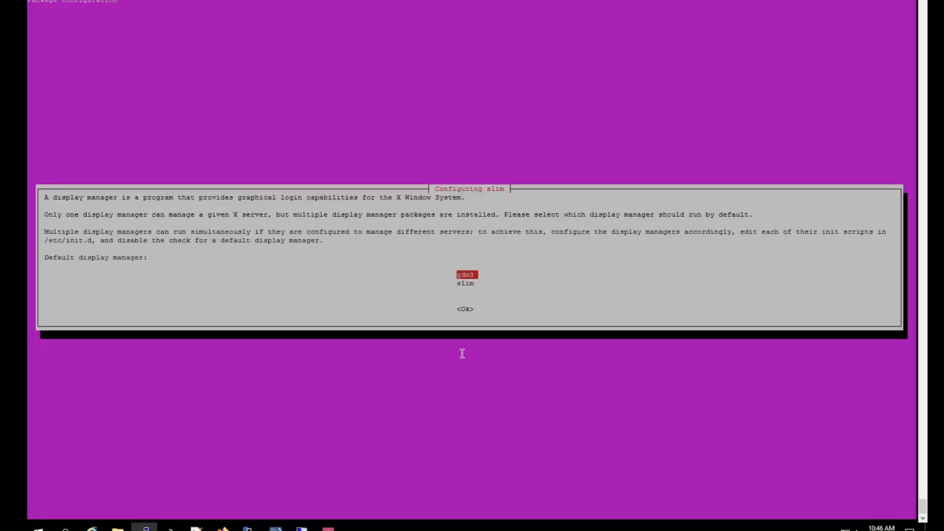
mouse_move(550, 332)
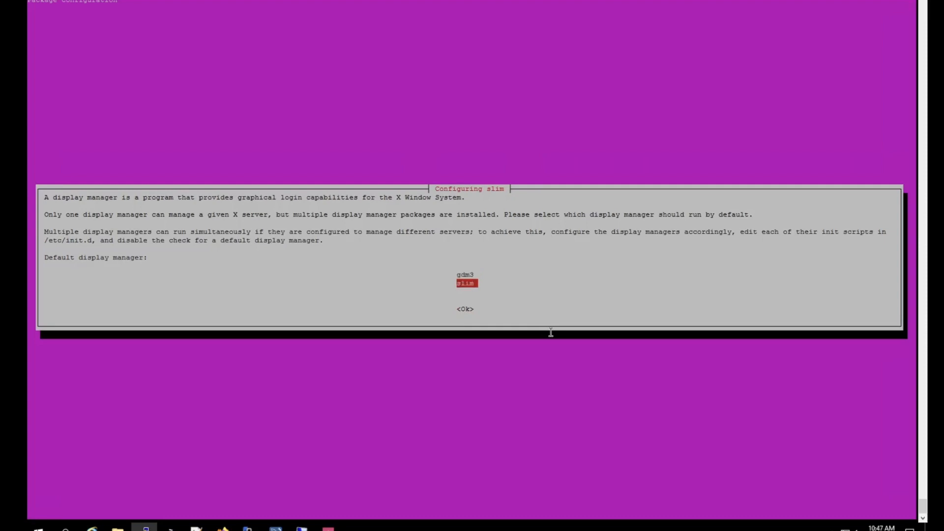
key("Tab")
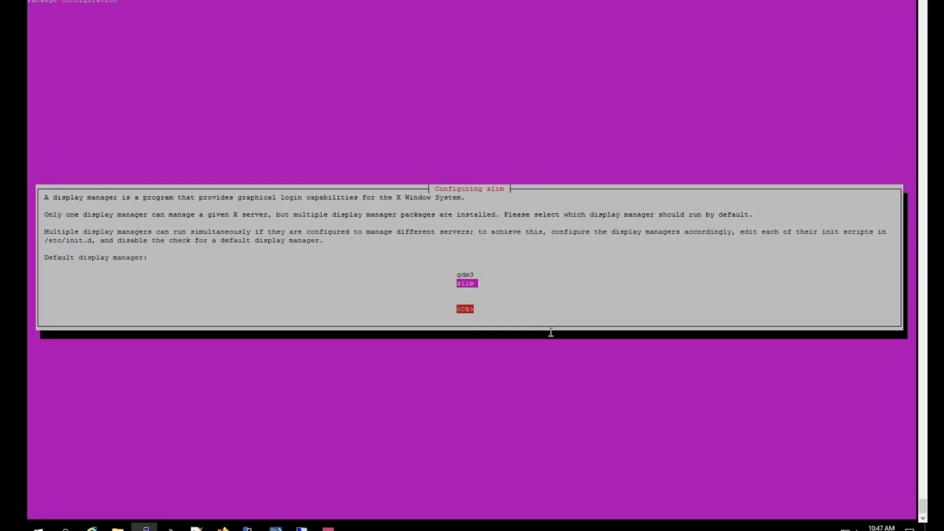
key("Enter")
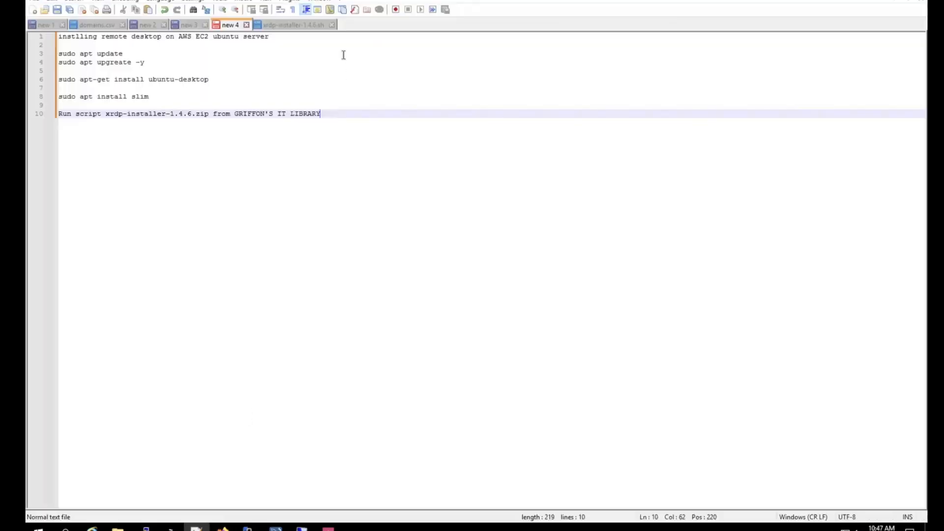
Step: Return to the xrdp-installer-1.4.6.sh tab and scroll through the script
left_click(295, 25)
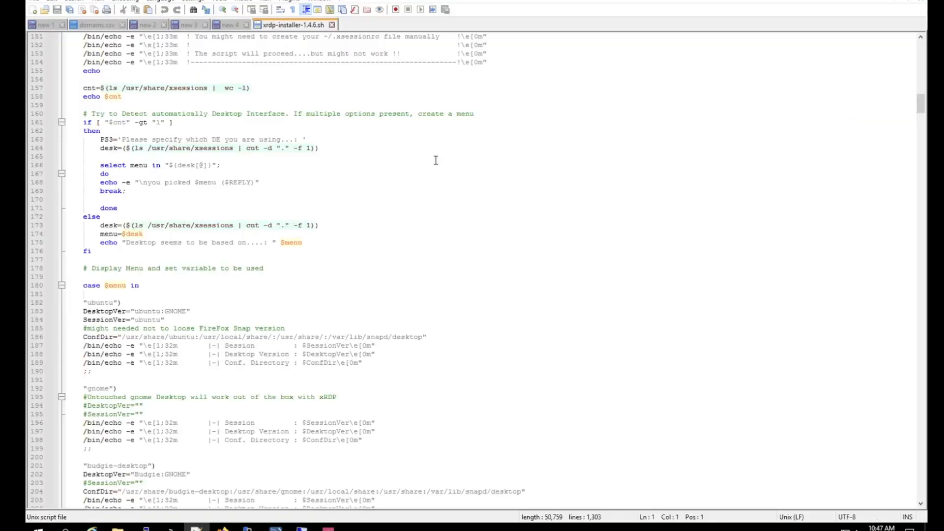
scroll("down", 3)
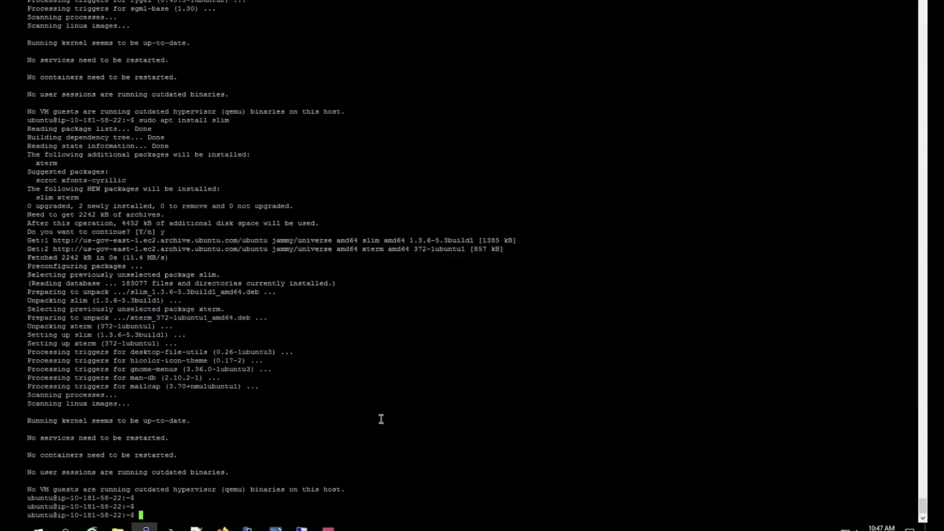
Step: Create xrdp-installer-1.4.6.sh on the server via vim and paste in the script
type("vim xrdp-installer-1.4.6.sh")
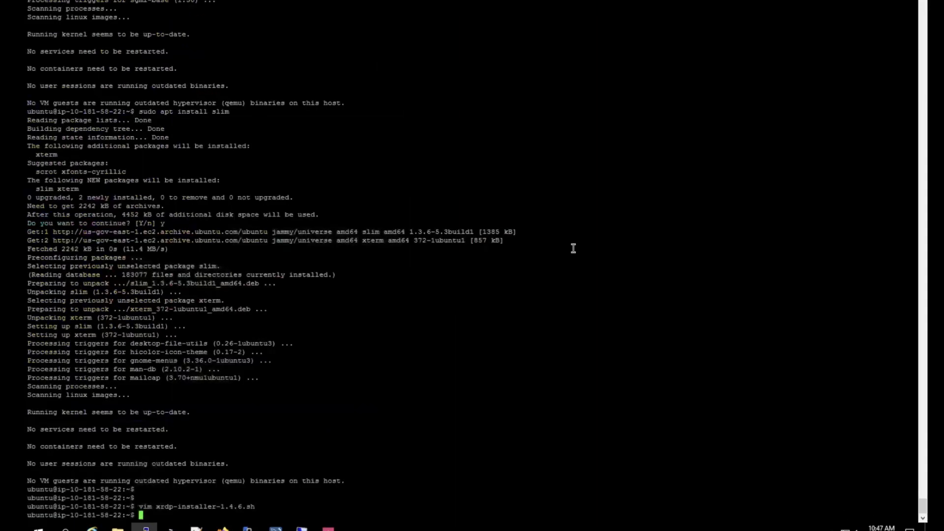
Step: Make the script executable with chmod and start launching ./xrdp-installer-1.4.6.sh
type("ch")
type("ll")
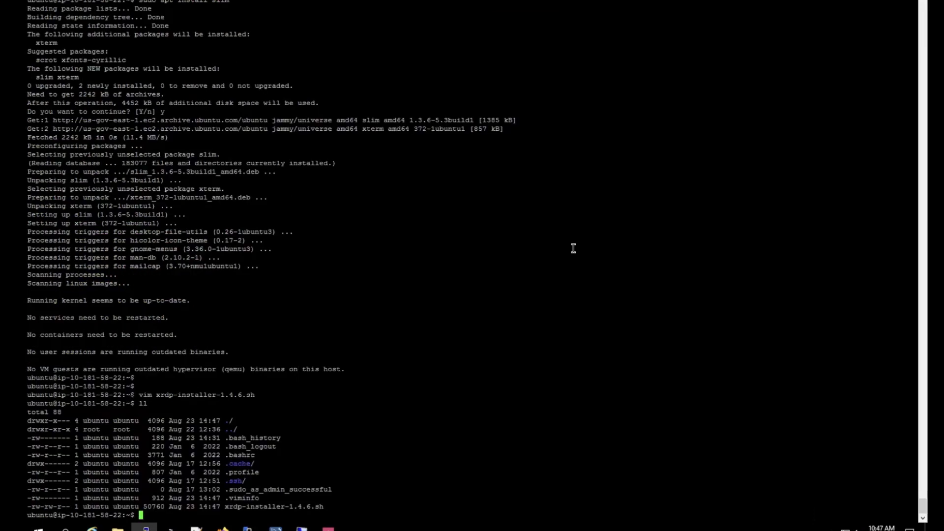
type("chmod")
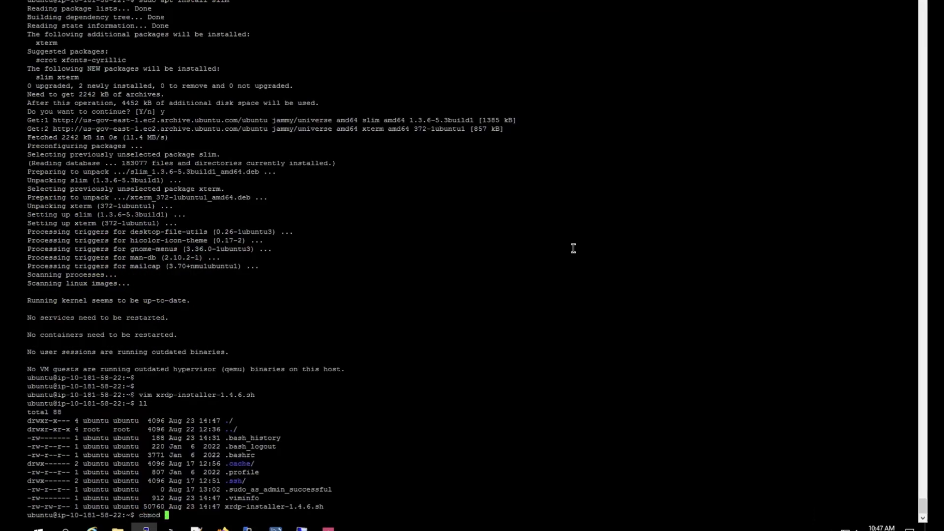
type("7")
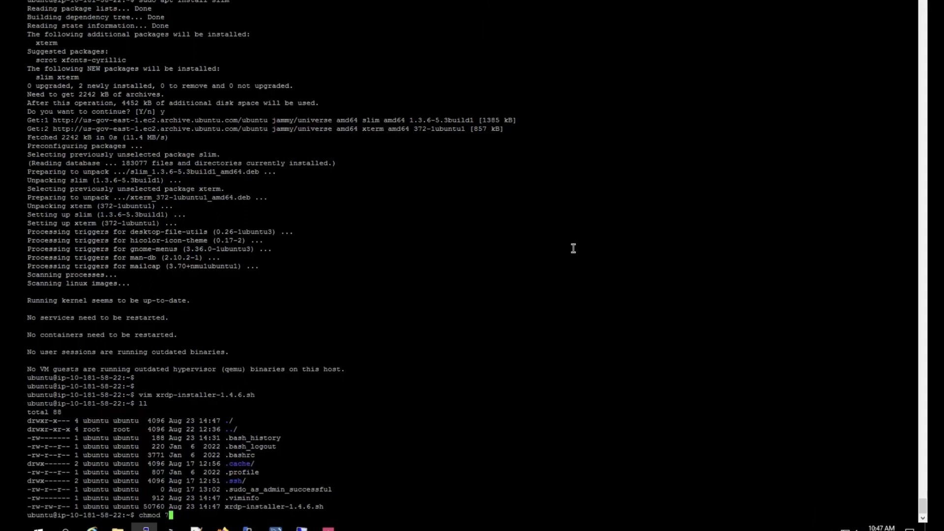
type("00")
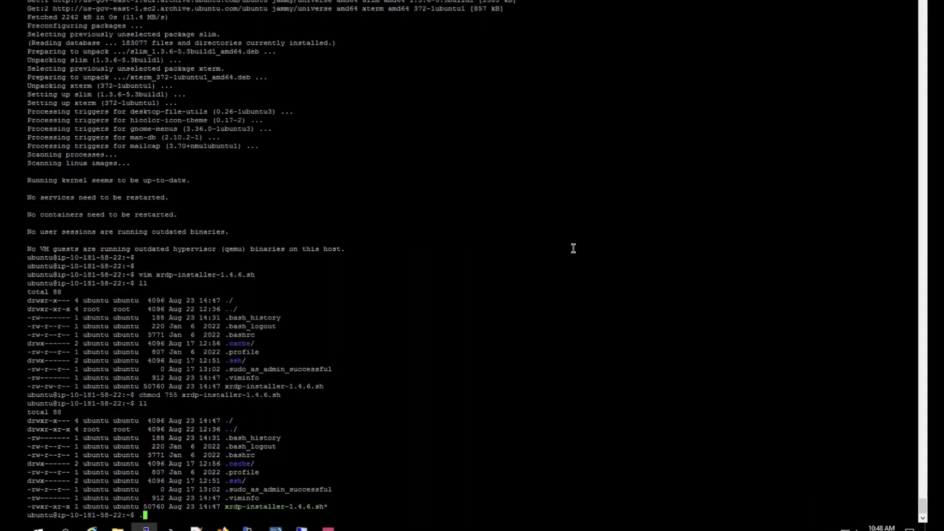
type("./xrdp-installer-1.4.6.sh")
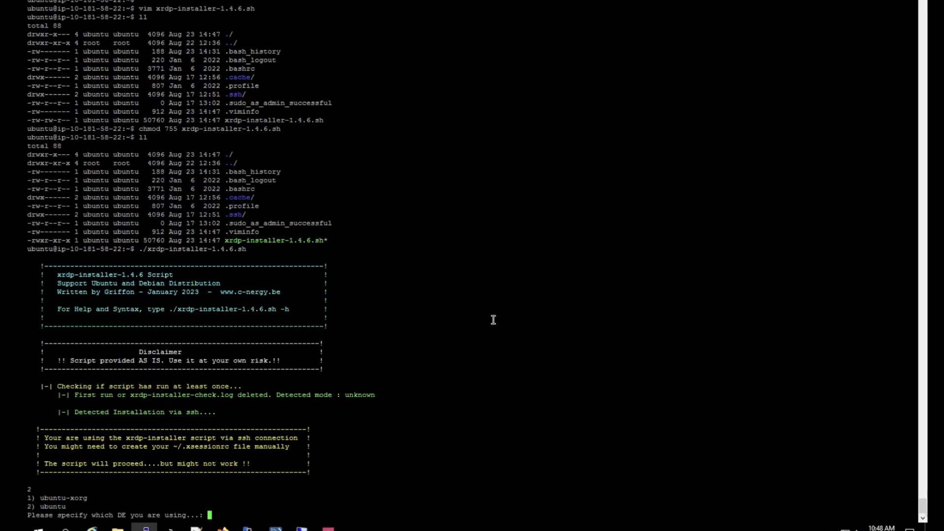
Step: Choose option 2 (ubuntu desktop) at the DE prompt, let the installer complete, then run sudo reboot
type("2")
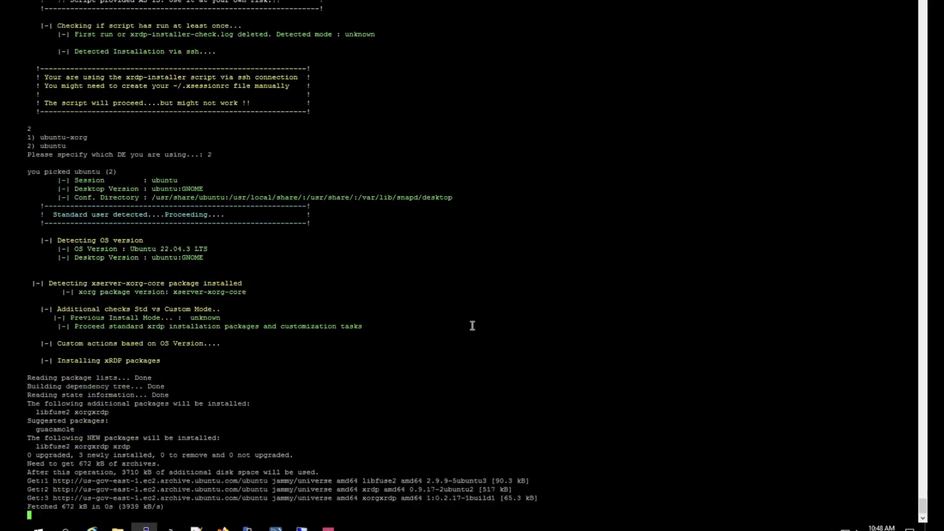
scroll("down", 3)
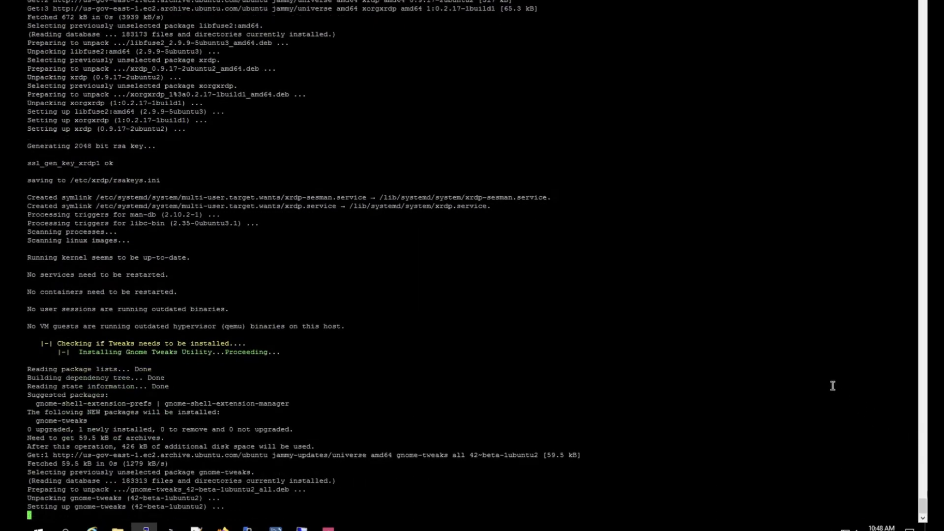
scroll("down", 3)
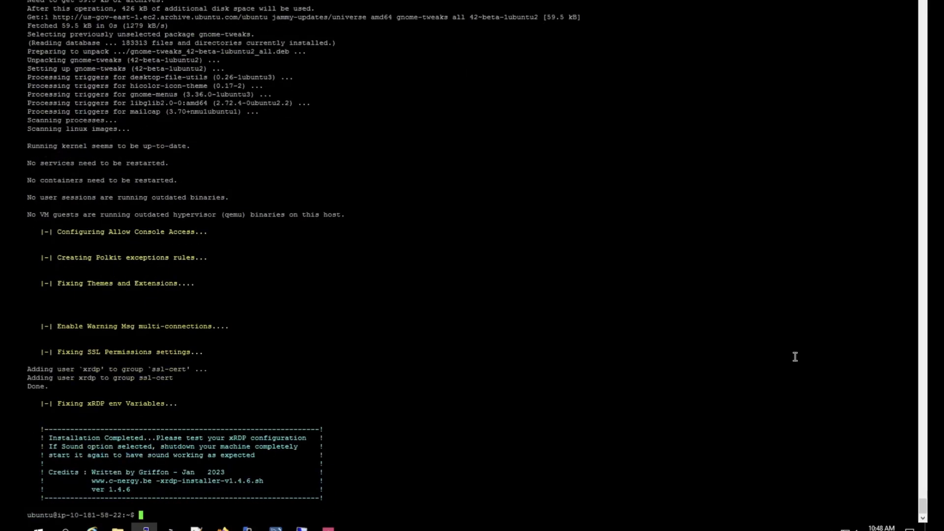
mouse_move(163, 488)
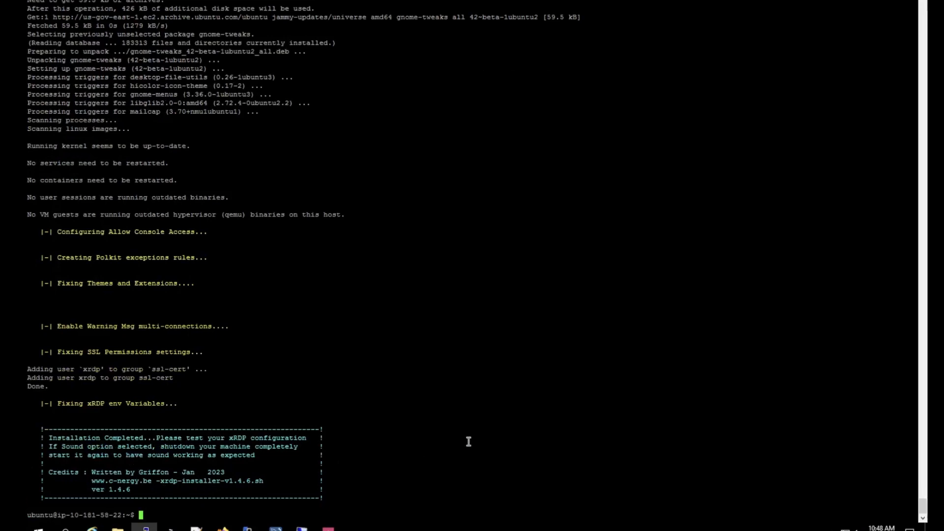
type("sudo reboot")
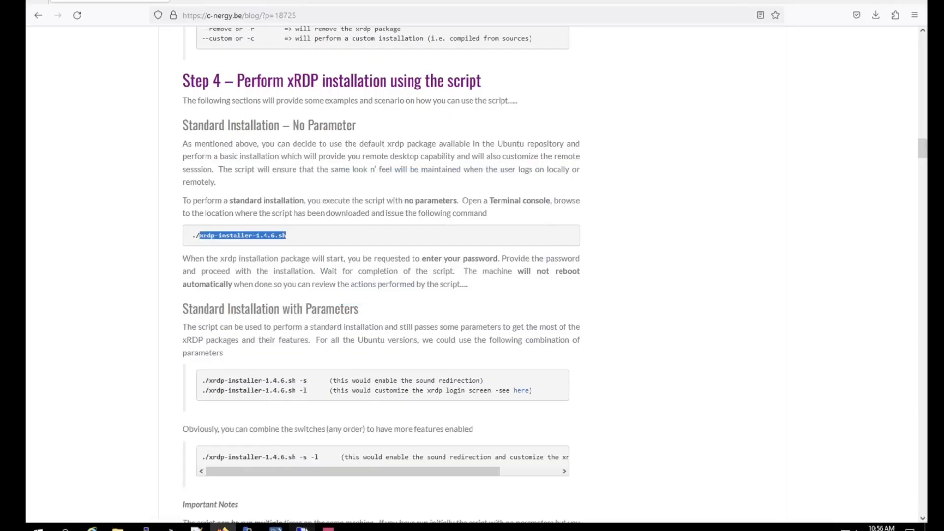
Step: Connect to 10.181.58.22, tick 'Don't ask me again' and accept the certificate warning
left_click(302, 530)
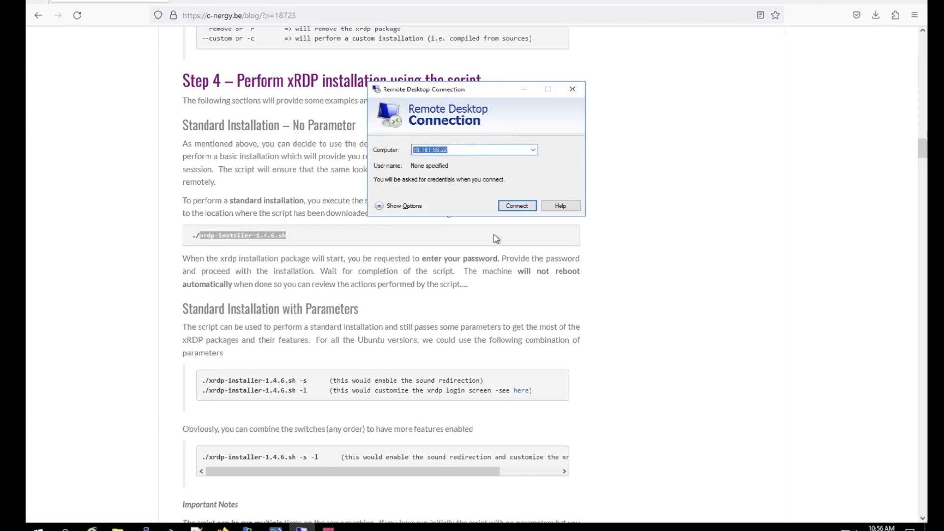
left_click(515, 206)
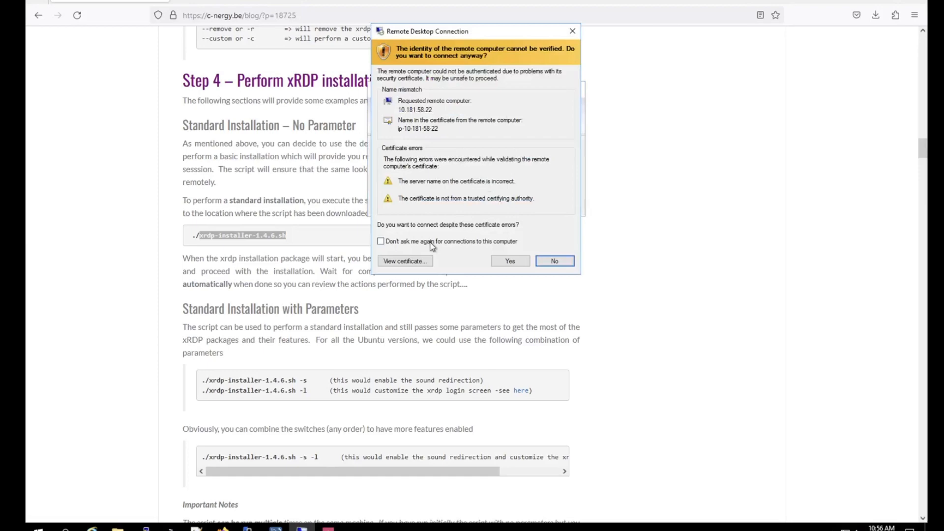
left_click(380, 242)
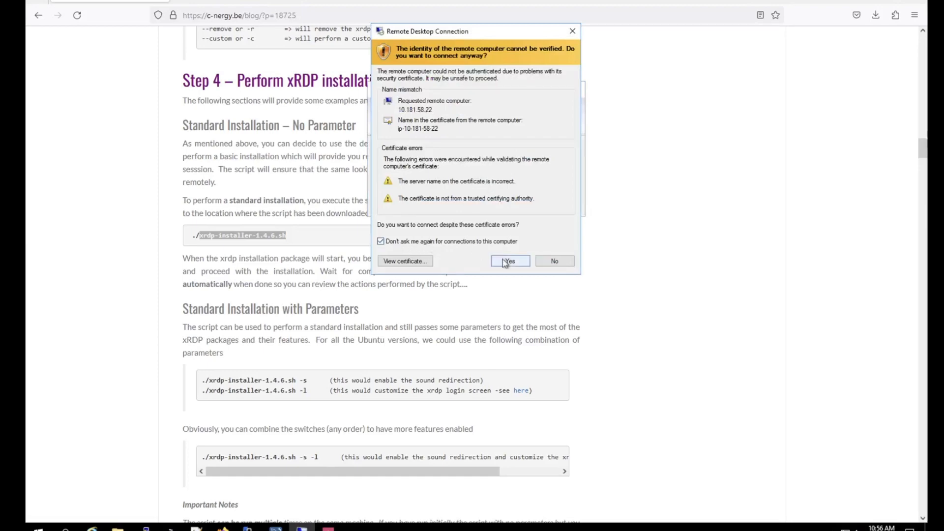
left_click(510, 260)
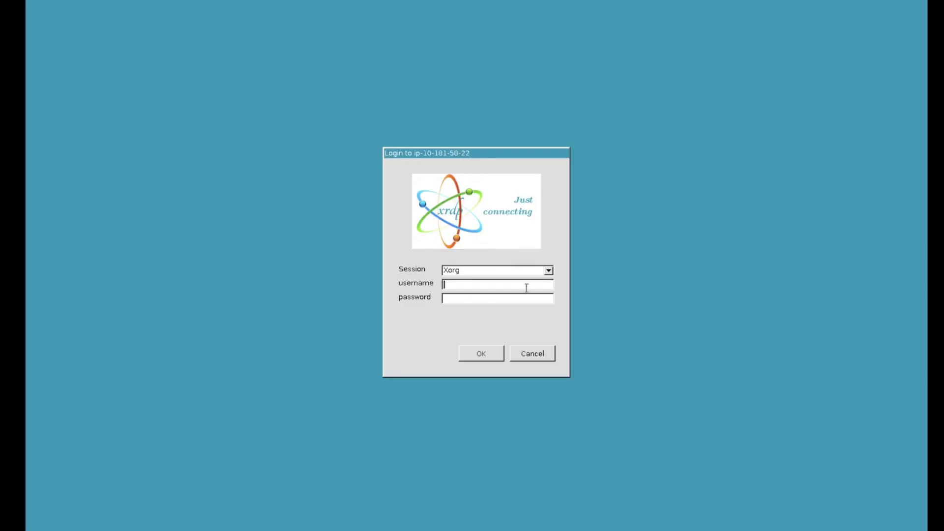
mouse_move(488, 277)
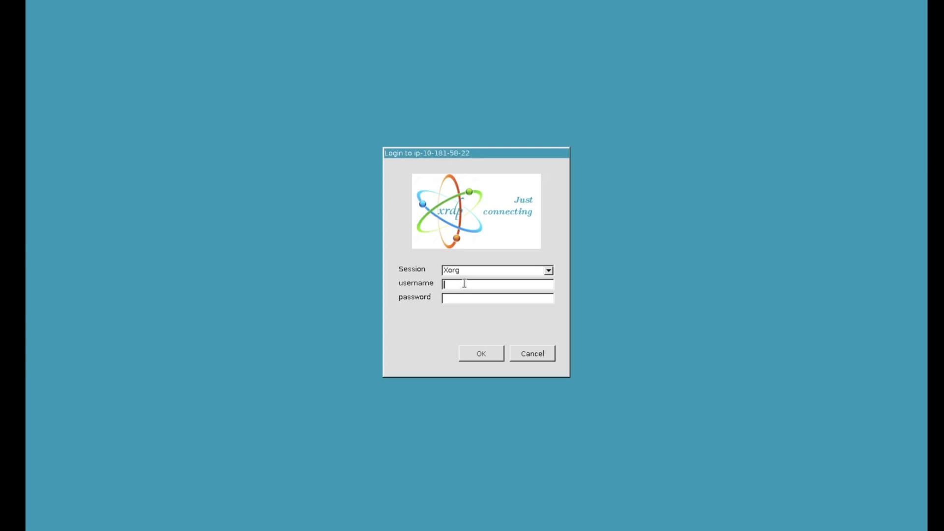
Step: Sign in to the xrdp Xorg session as user 'ubuntu' with its password
type("ubuntu")
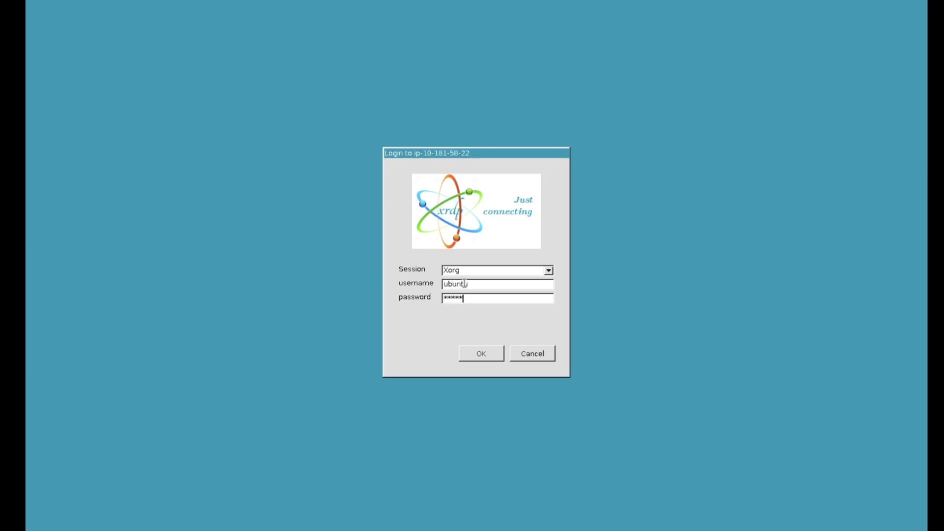
left_click(480, 353)
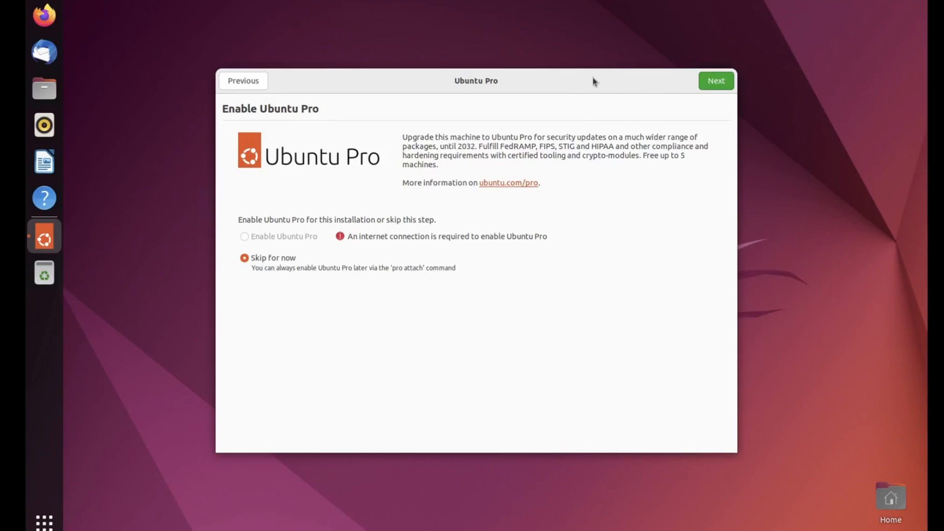
mouse_move(530, 86)
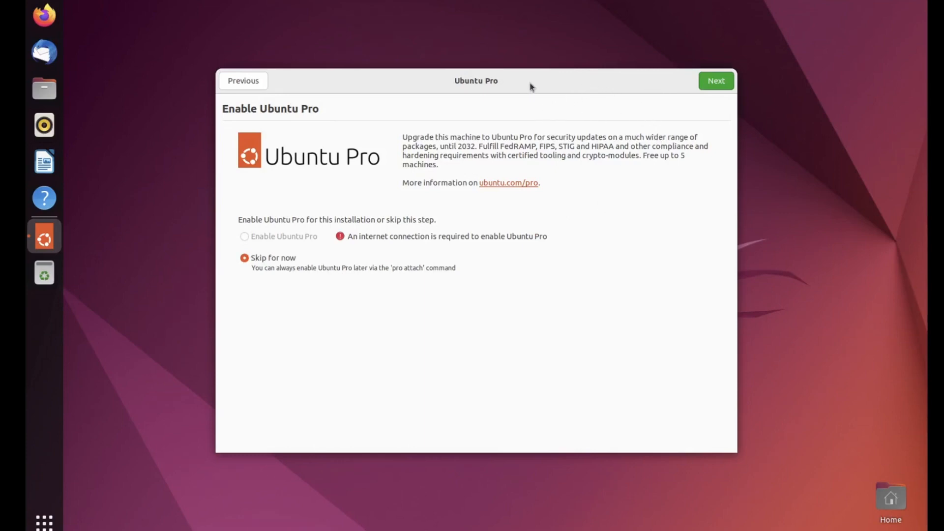
Step: Move through the Ubuntu Pro, Help improve Ubuntu and Privacy pages without enabling anything, and finish setup
left_click(714, 81)
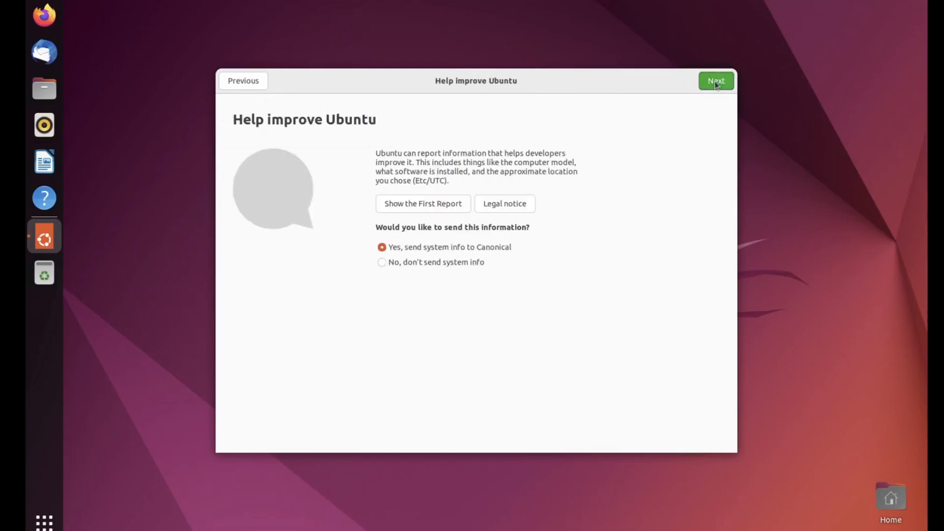
left_click(715, 81)
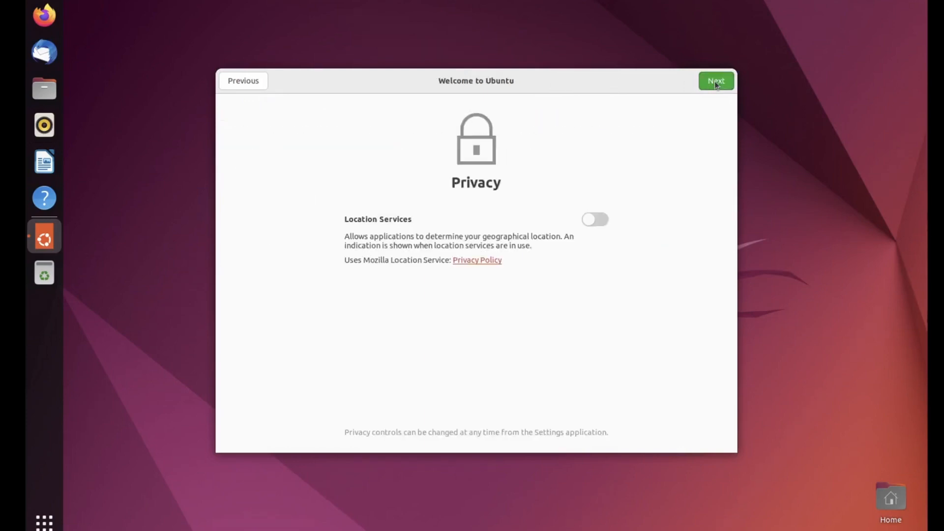
left_click(715, 81)
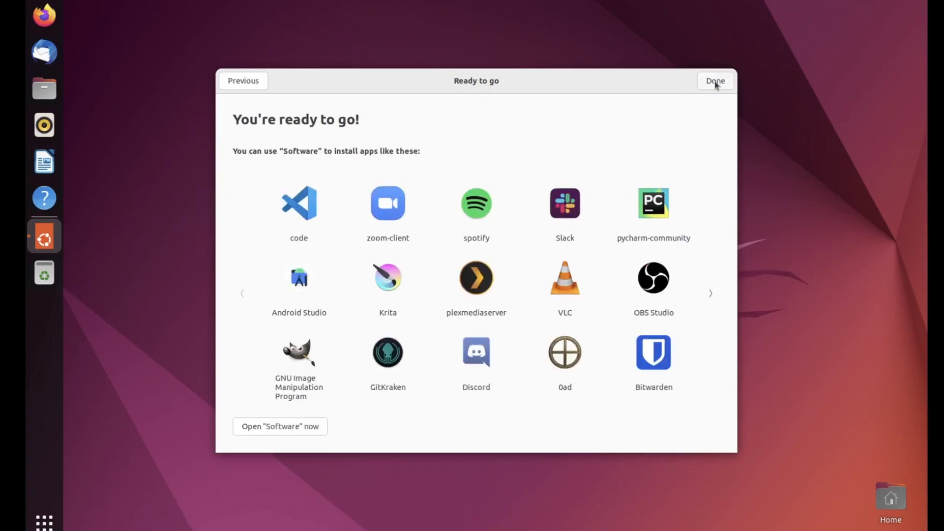
left_click(715, 80)
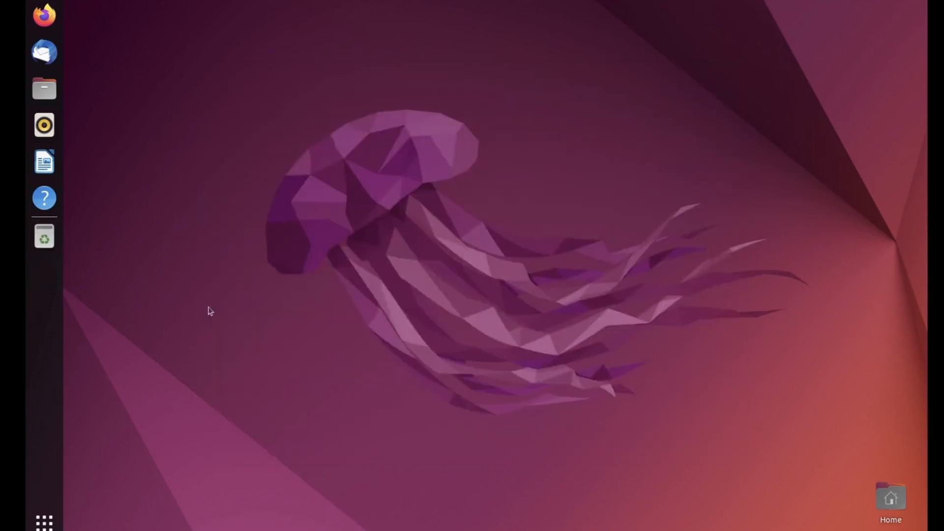
Step: Launch Firefox from the remote desktop's dock and focus its address bar
left_click(44, 15)
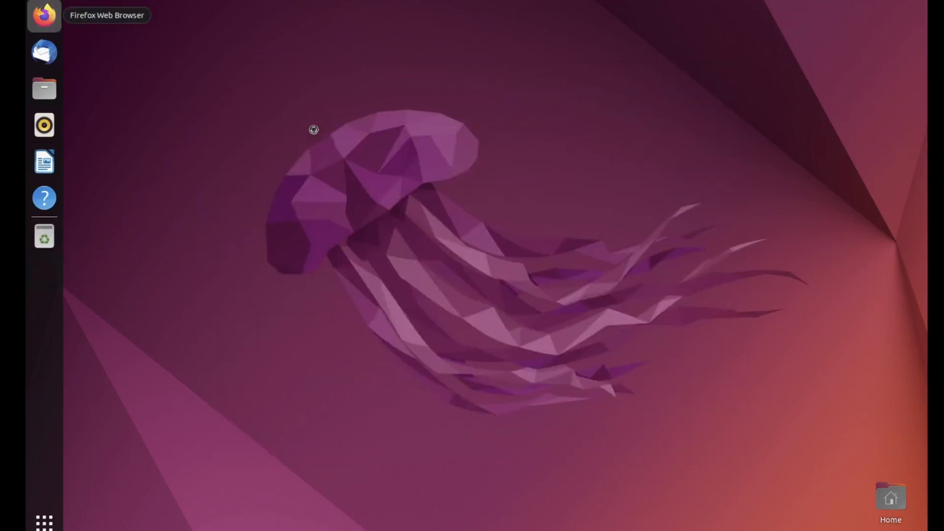
mouse_move(609, 293)
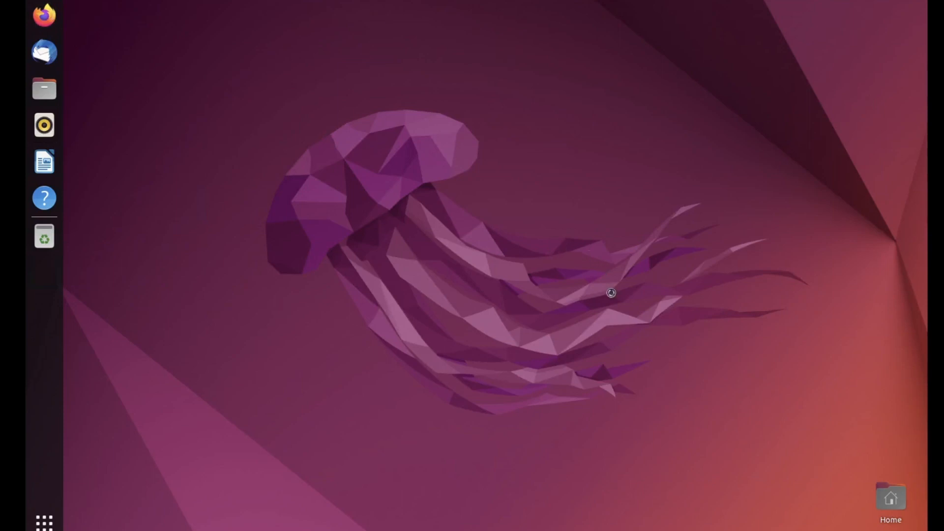
mouse_move(575, 294)
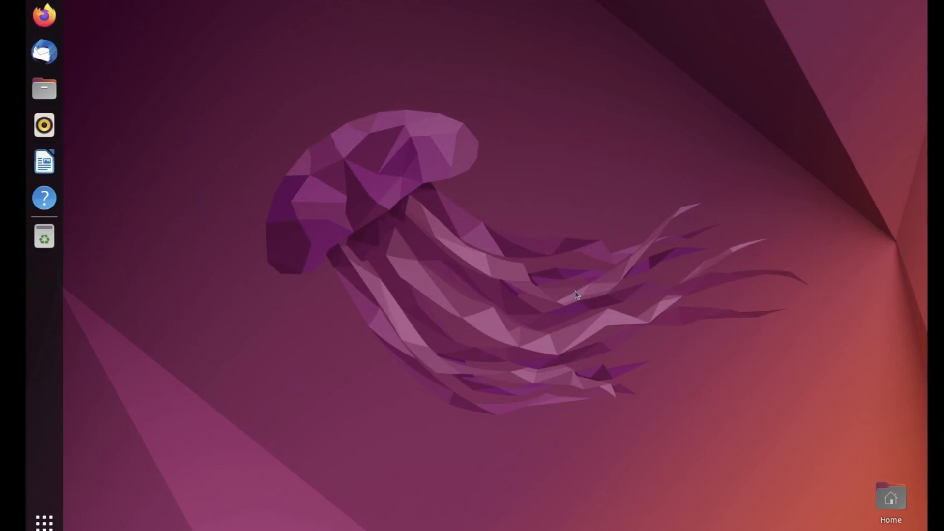
left_click(43, 15)
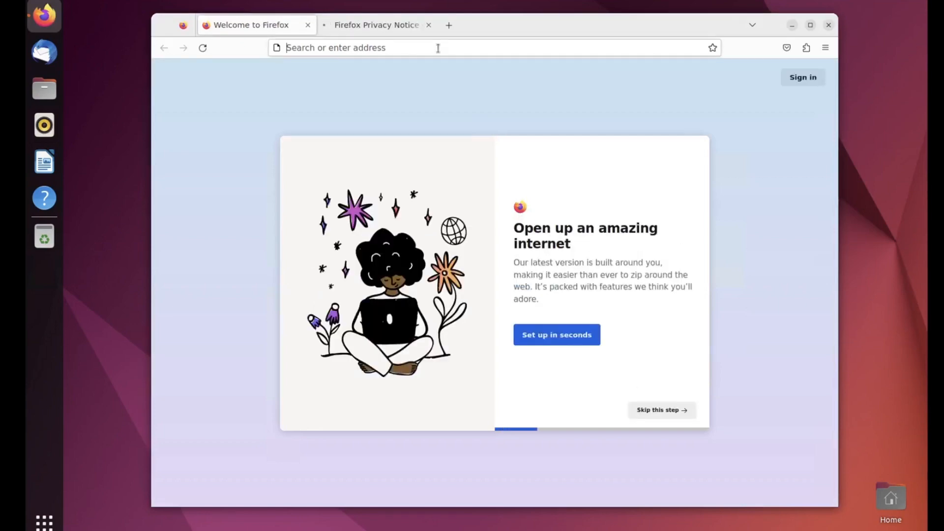
left_click(422, 47)
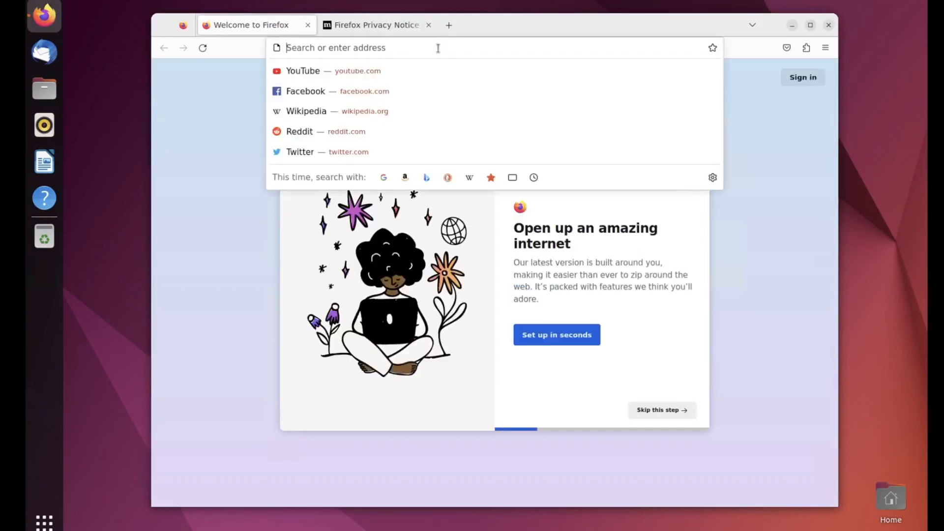